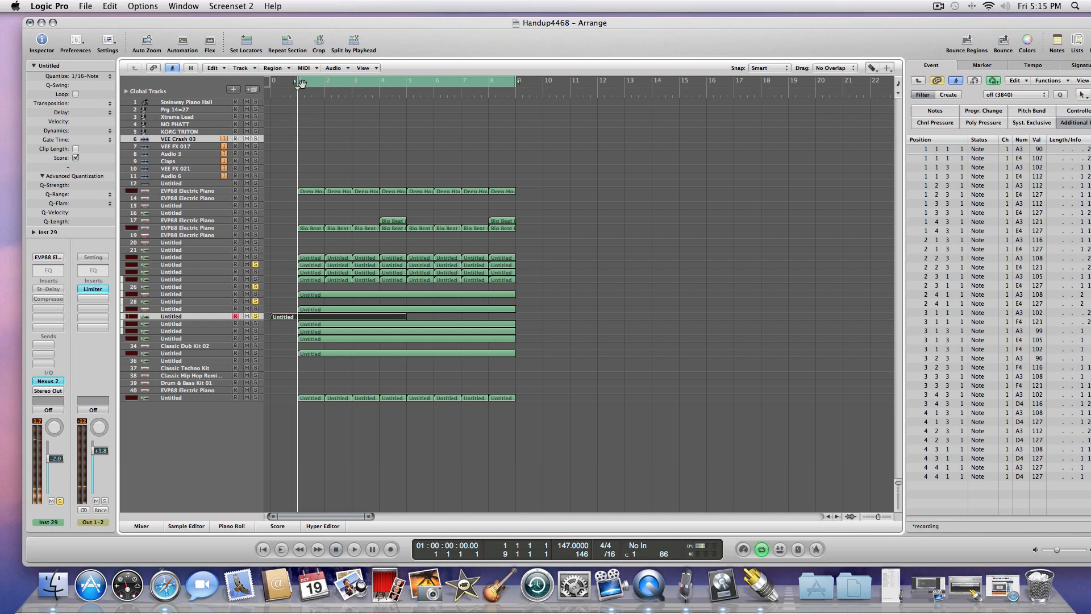
- Set a bar 1–5 cycle, start playback, and select the Untitled region on track 30
left_click_drag(299, 81, 407, 81)
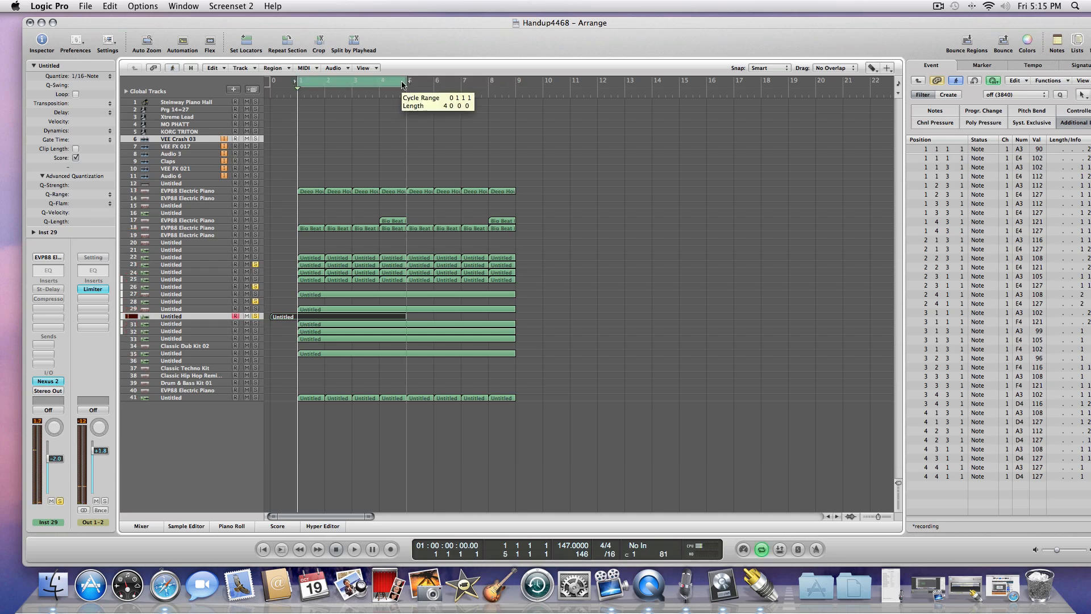
left_click(353, 549)
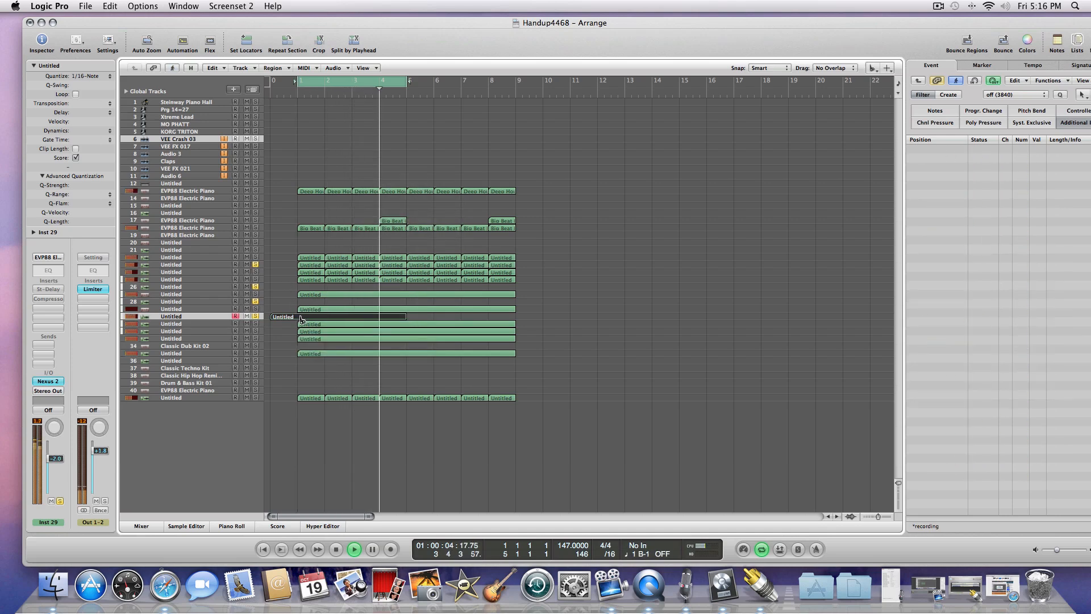
left_click(314, 317)
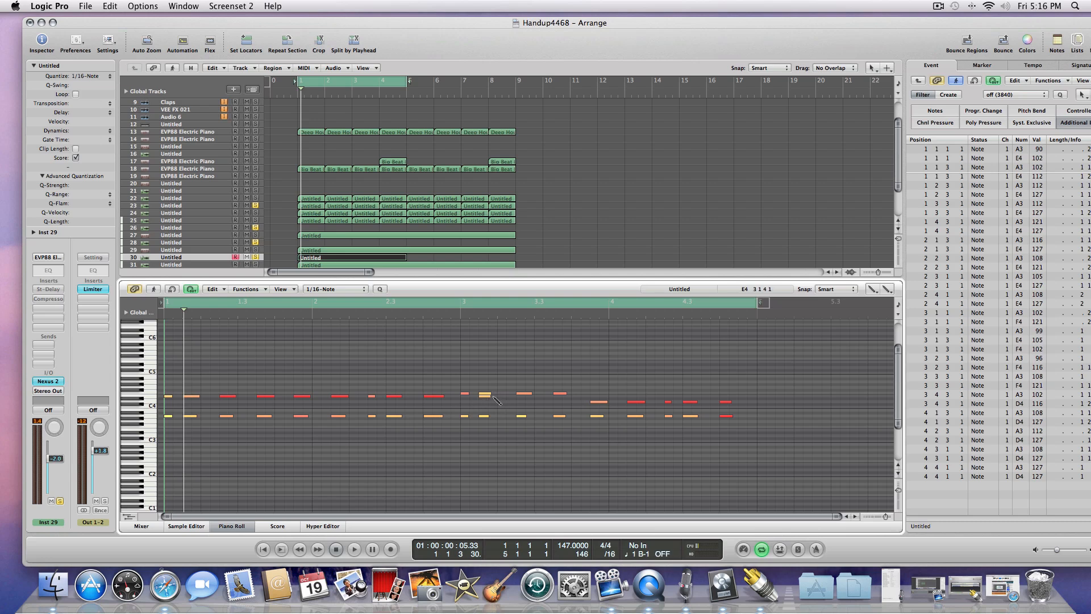
- Audition a single melody note near bar 3 in the Piano Roll
left_click(484, 395)
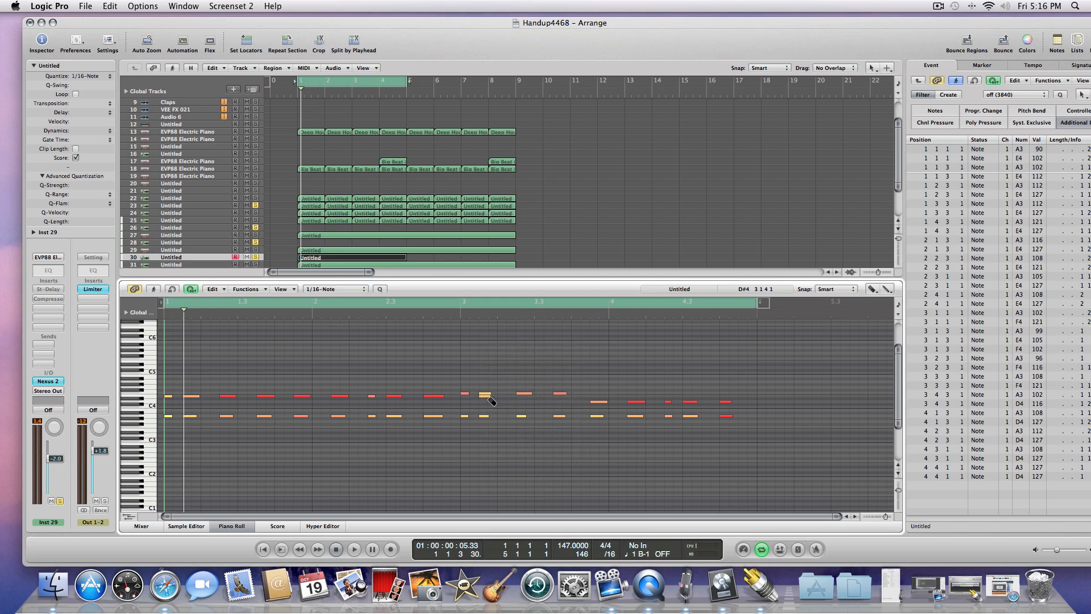
left_click(481, 396)
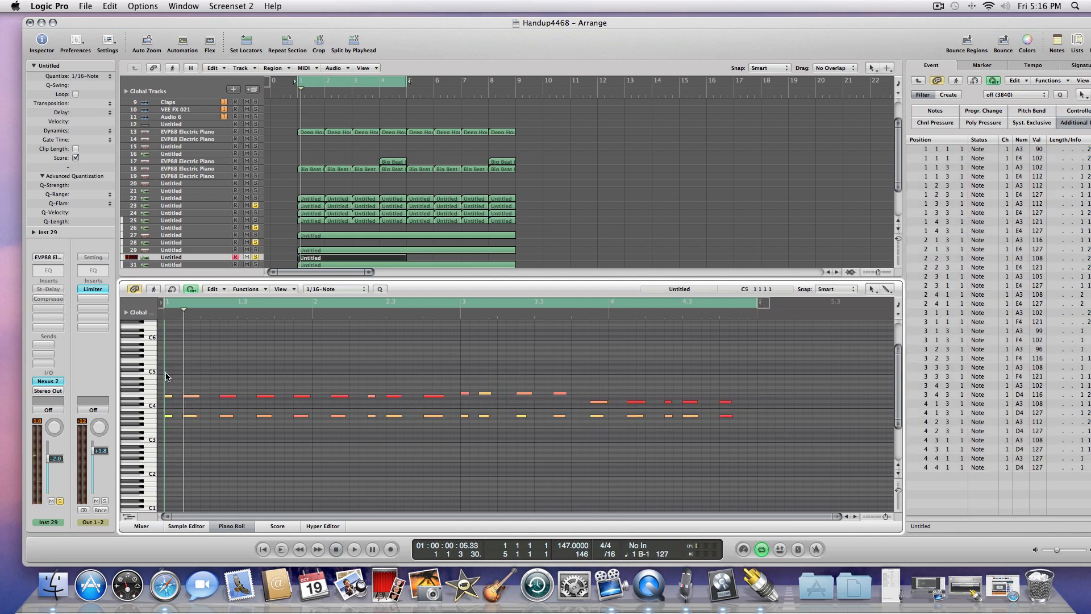
- Rubber-band select all 36 melody notes in the Piano Roll
left_click_drag(164, 375, 765, 435)
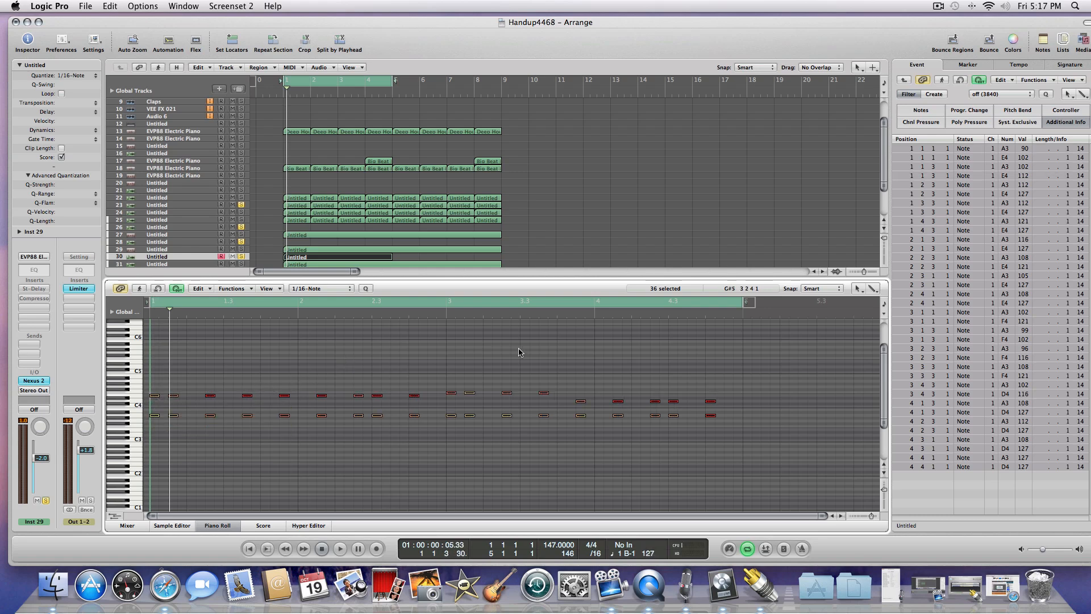
mouse_move(694, 328)
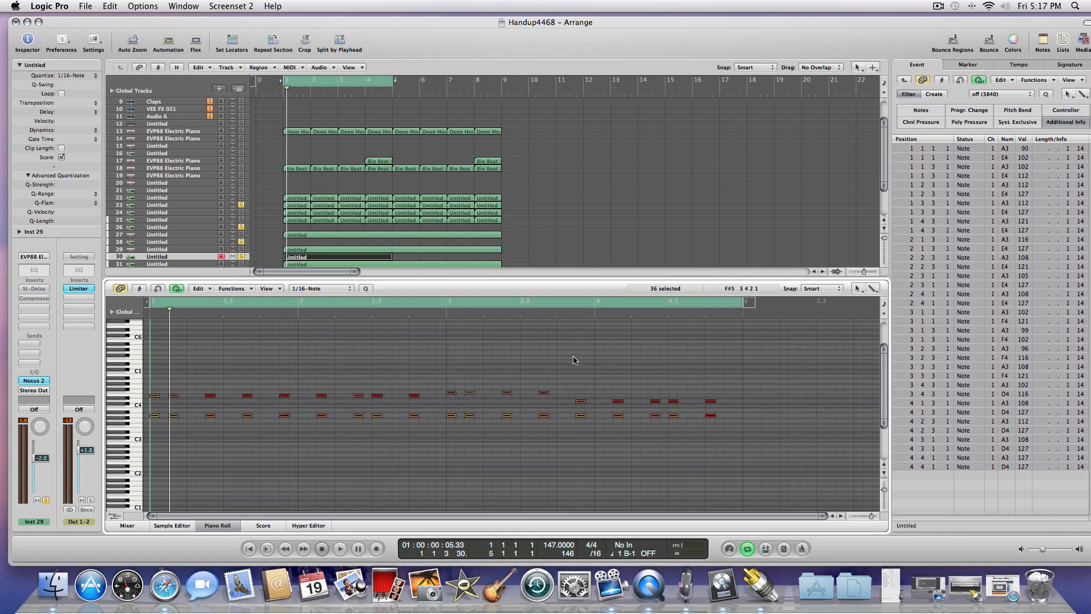
mouse_move(524, 369)
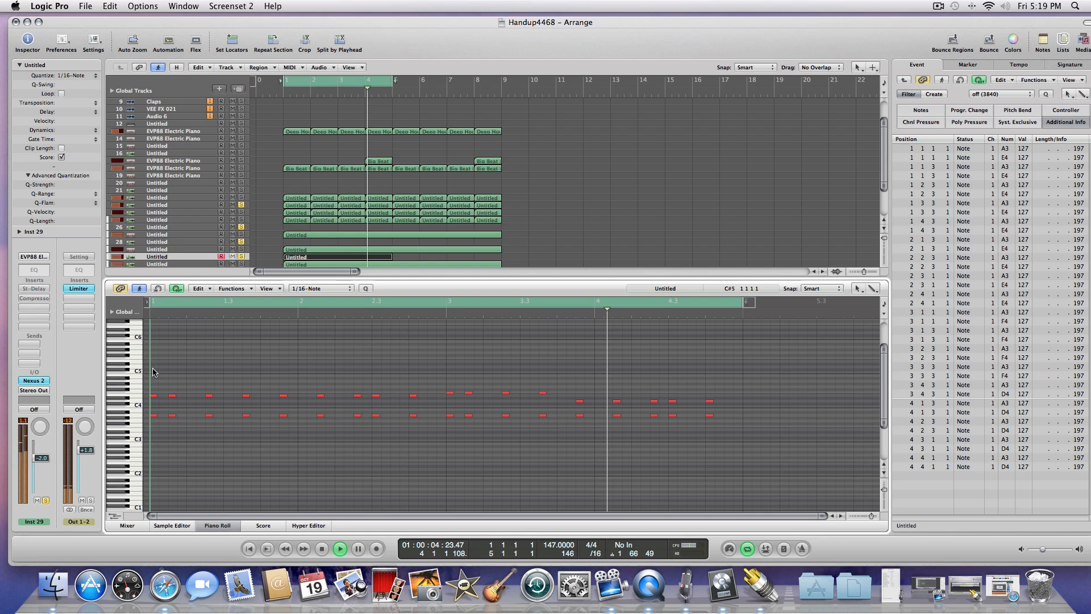
- Reselect all 36 notes and try the 8F Swing and 5-Tuplet/4 quantize values
left_click_drag(148, 382, 407, 446)
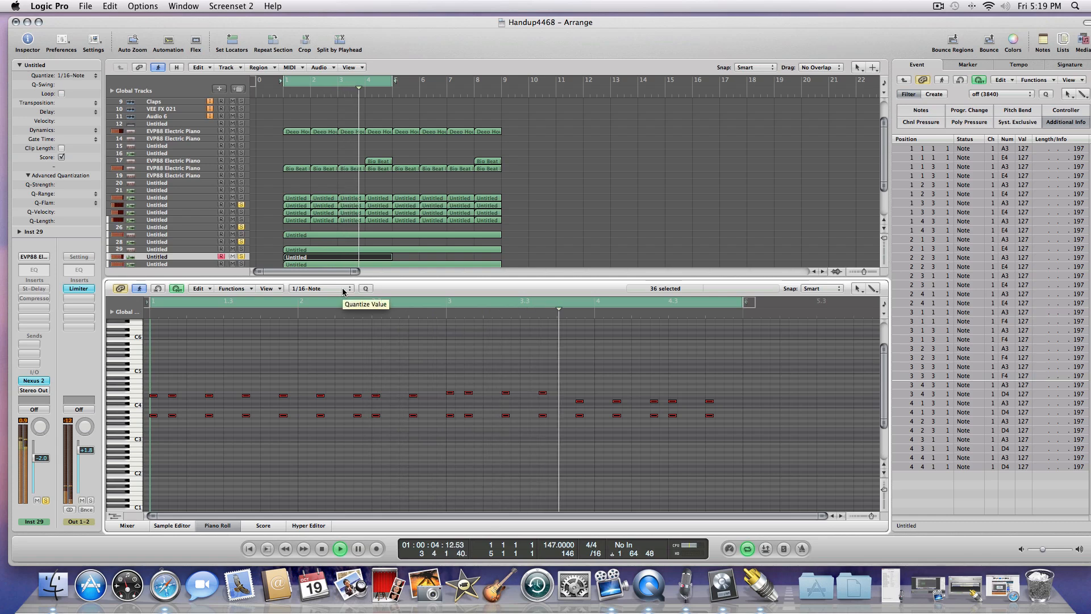
left_click(317, 288)
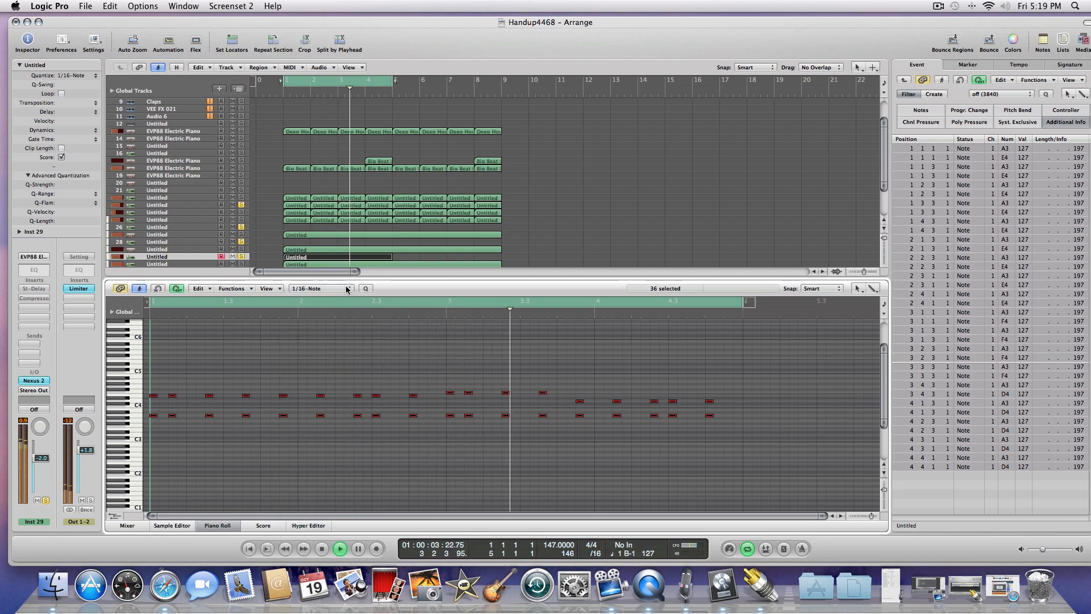
left_click(320, 288)
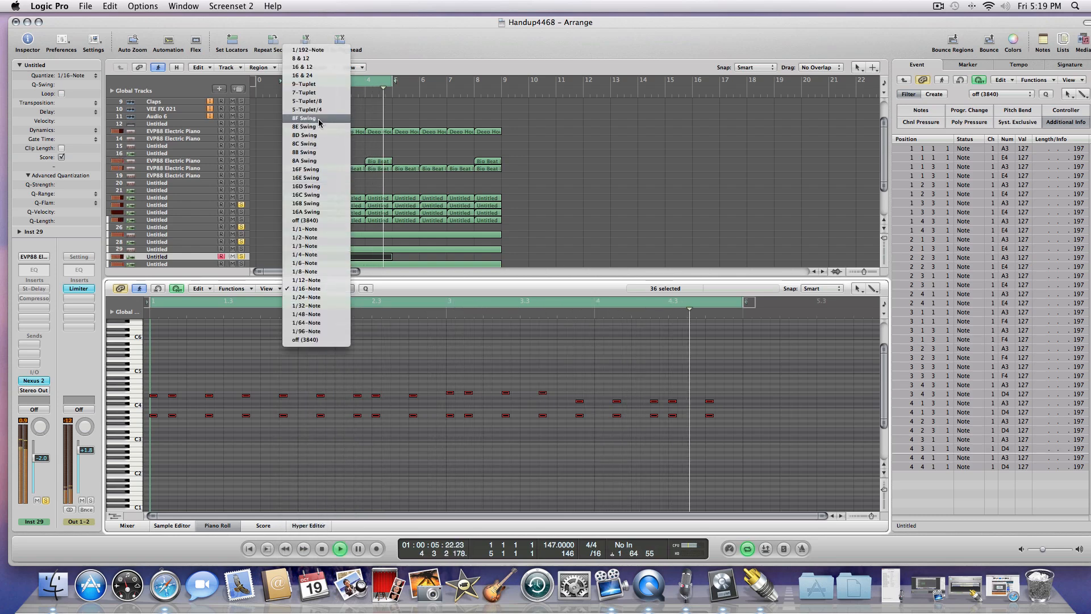
left_click(304, 117)
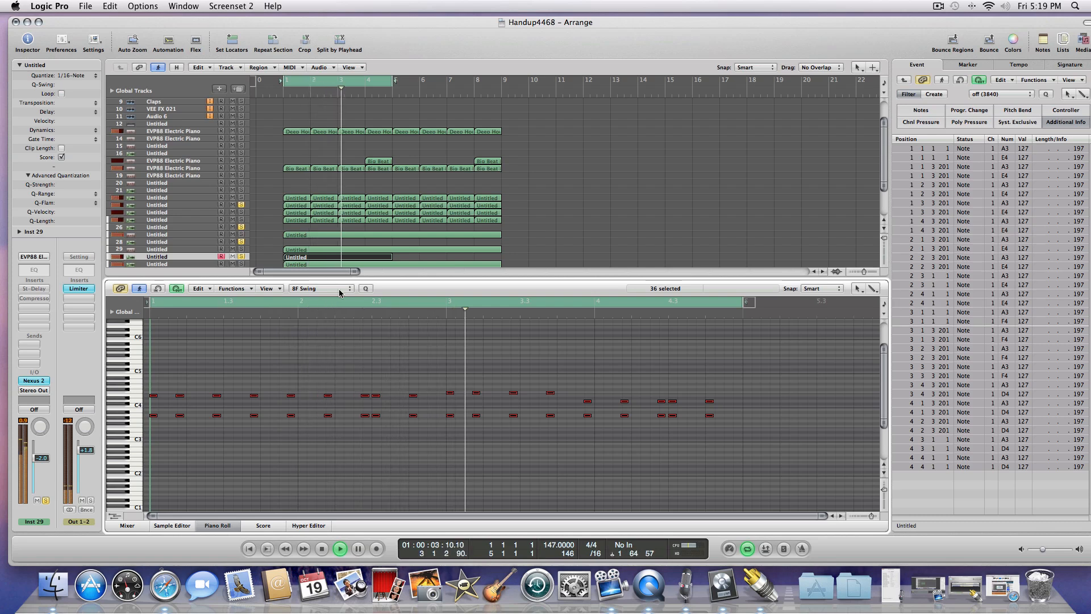
left_click(320, 288)
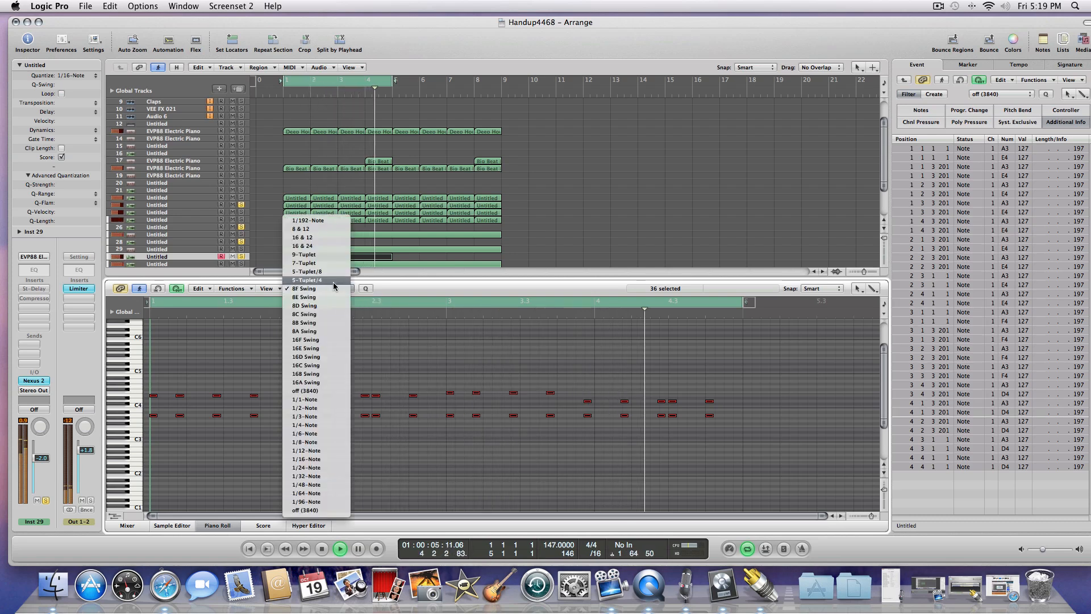
left_click(307, 280)
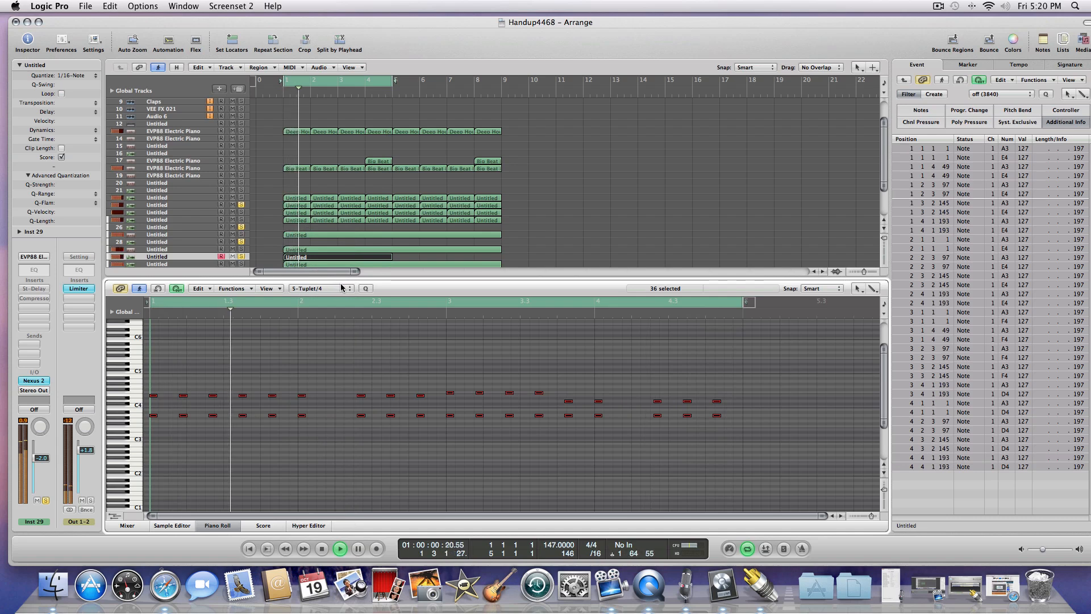
- Try the 8 & 12 and 16D Swing quantize values on the notes
left_click(317, 288)
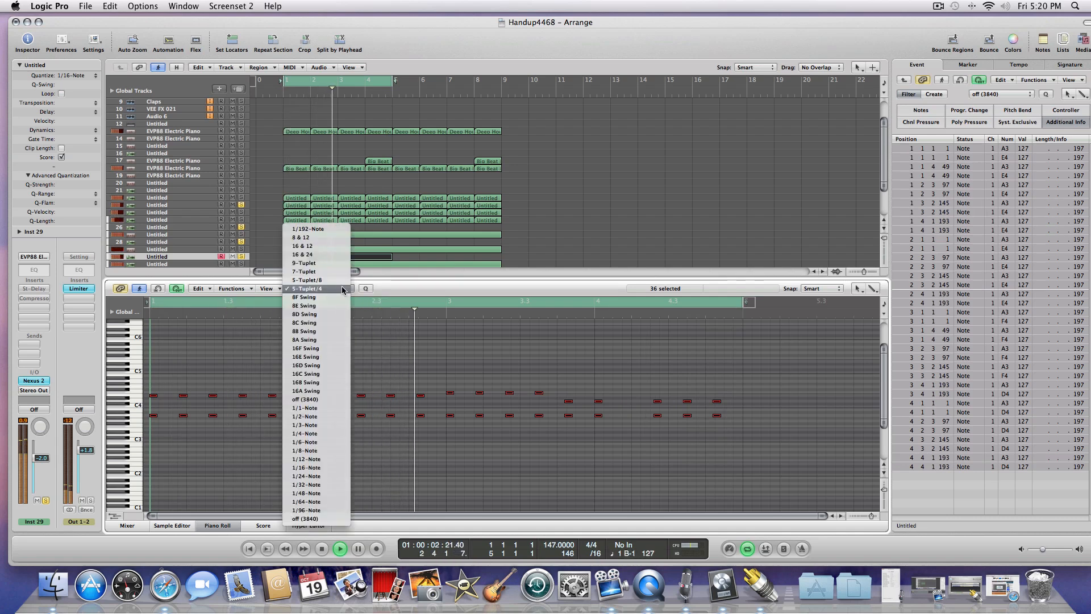
left_click(301, 236)
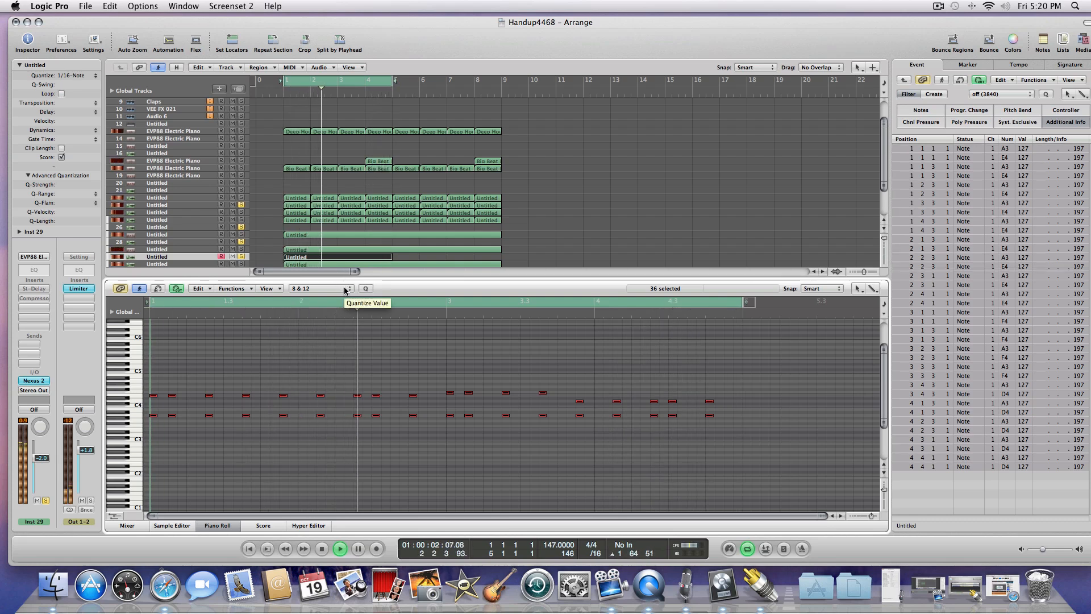
left_click(320, 288)
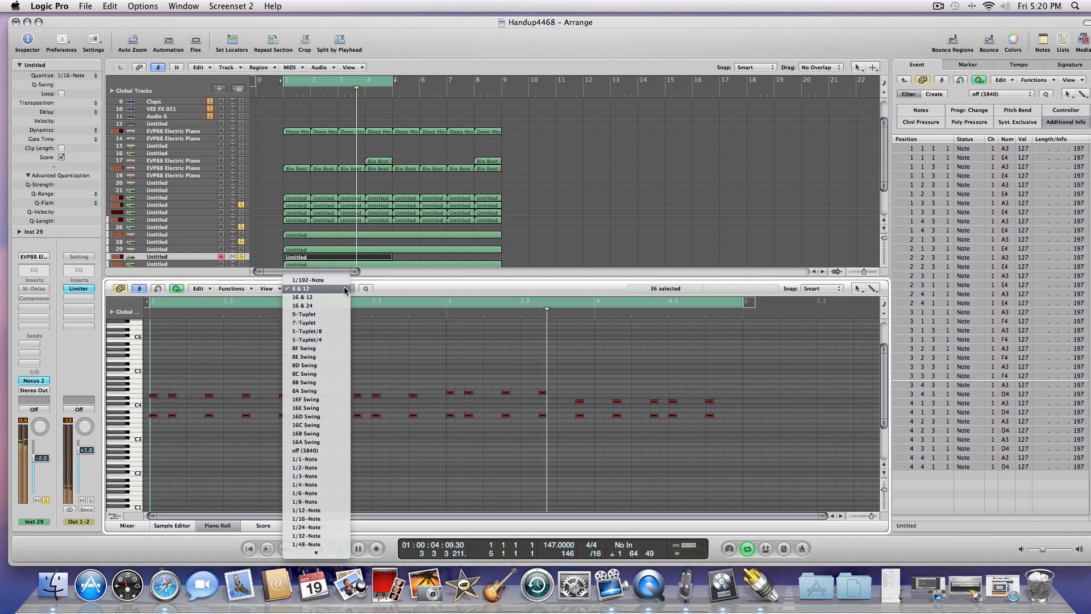
left_click(306, 416)
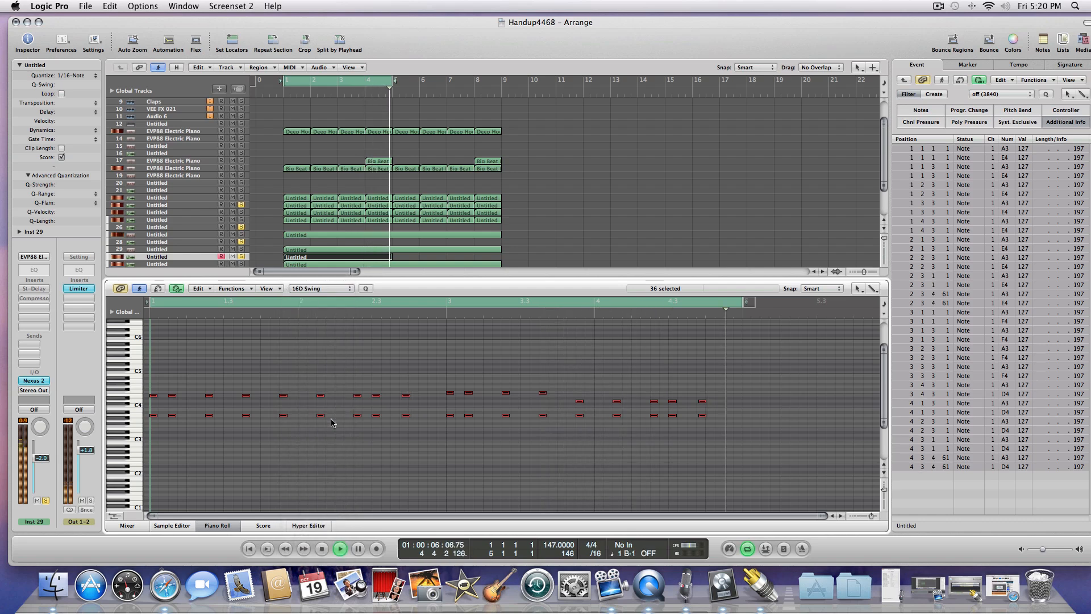
left_click(319, 300)
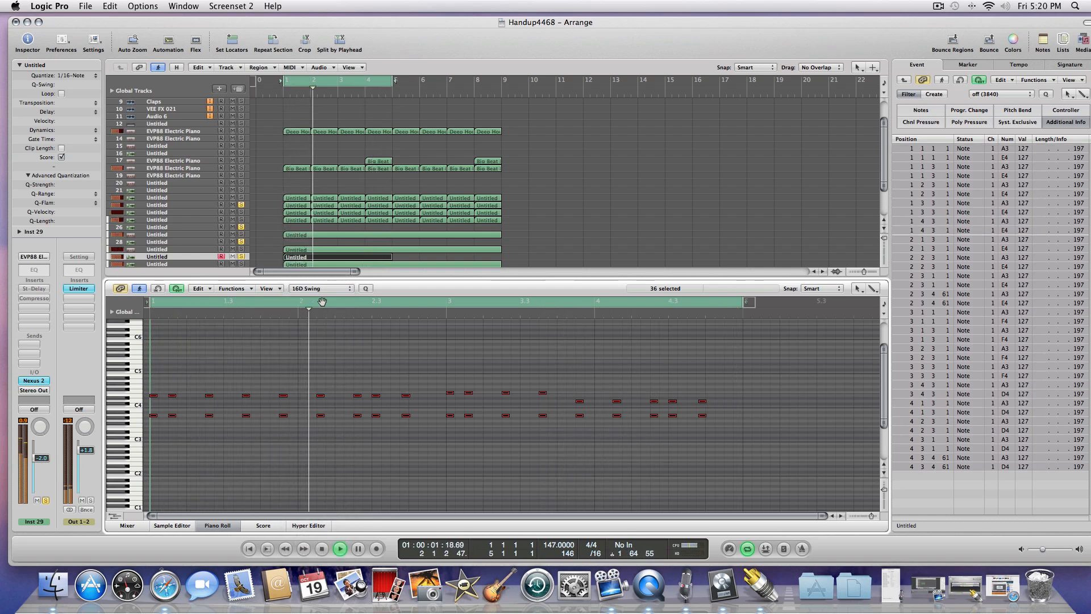
left_click(320, 288)
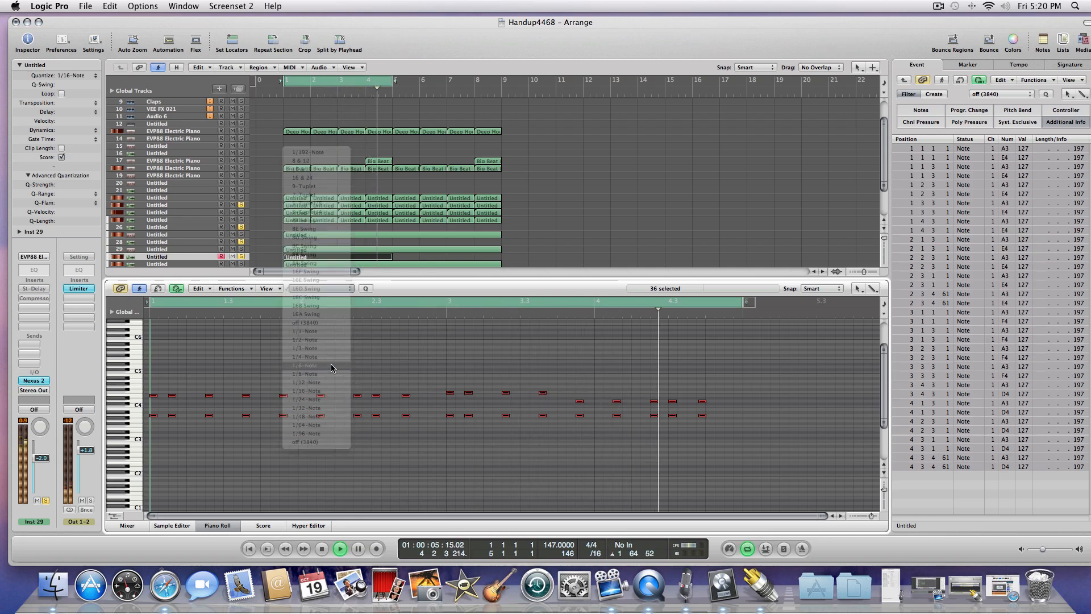
- Quantize the notes to 1/8-Note and show the Hyper Editor
left_click(305, 365)
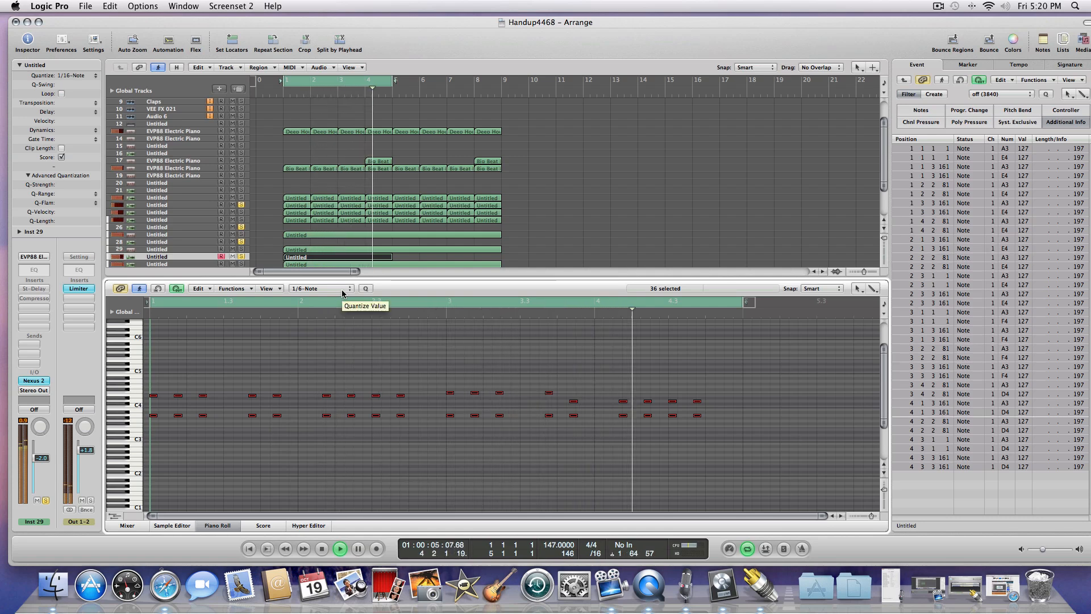
left_click(320, 288)
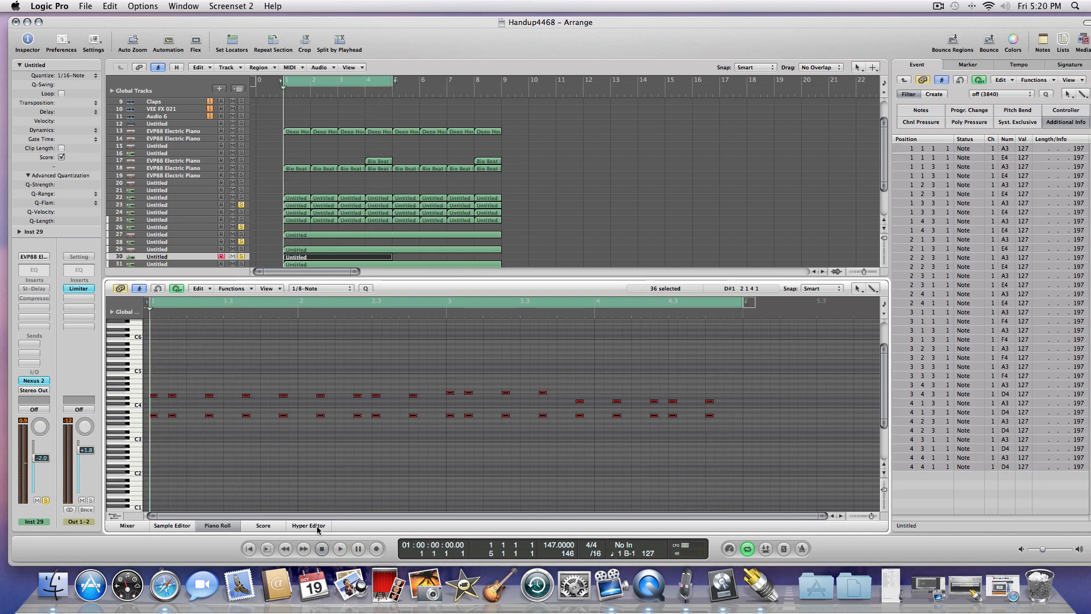
left_click(307, 525)
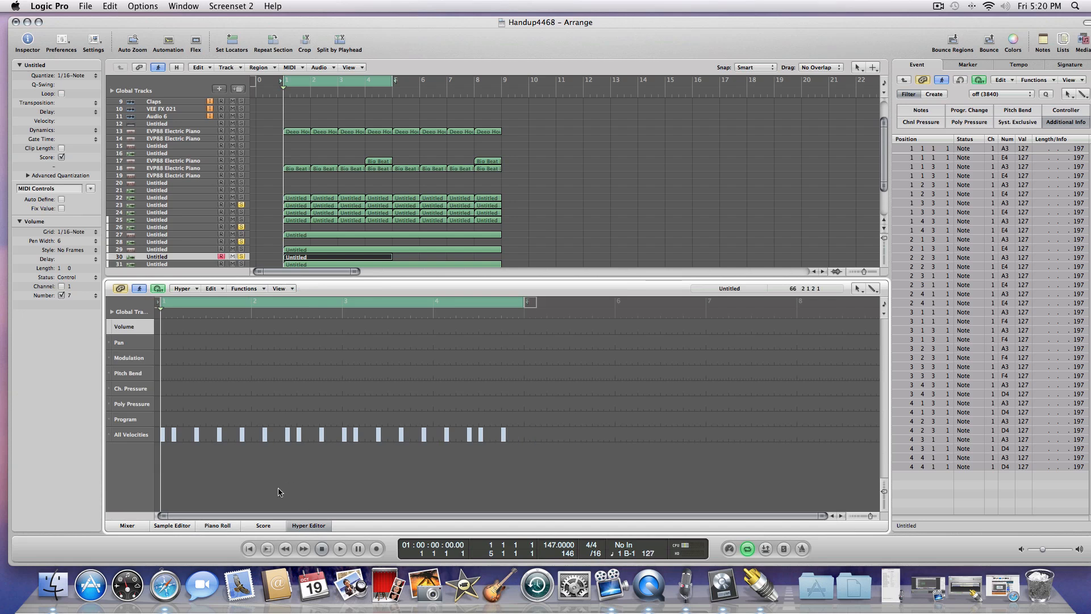
- Make Modulation the active lane in the Hyper Editor
left_click(340, 548)
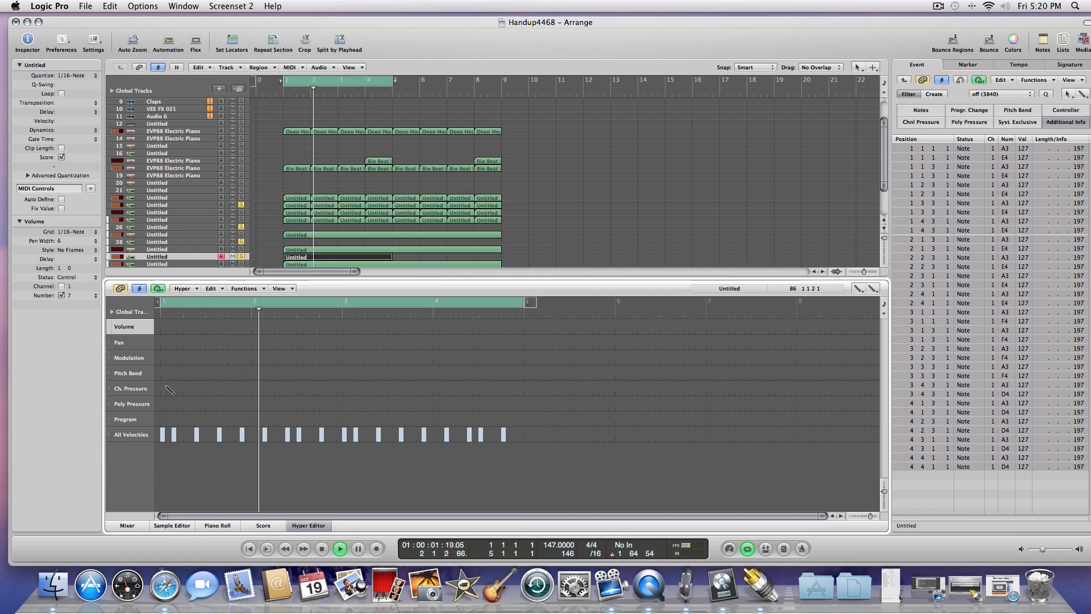
left_click(129, 356)
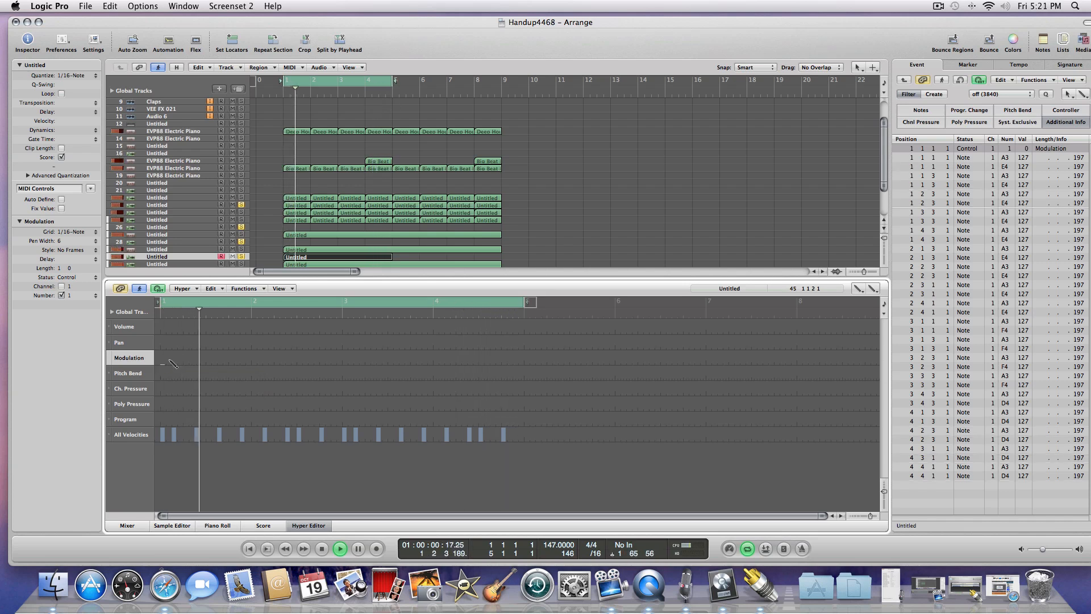
- Pencil-draw and redraw a rising-and-falling modulation curve across the melody
left_click_drag(164, 361, 216, 362)
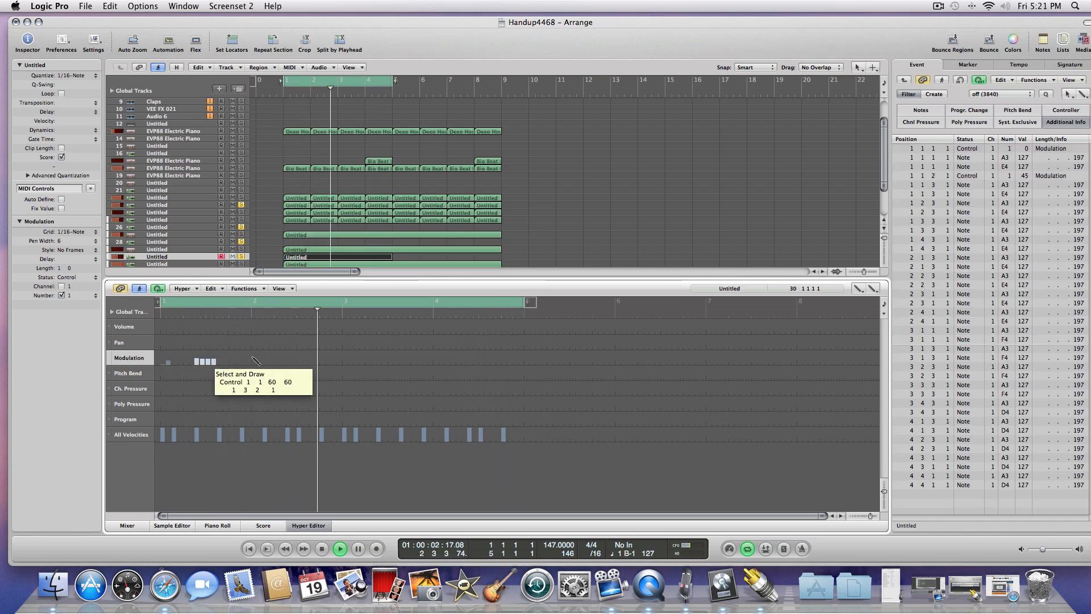
left_click_drag(167, 362, 341, 354)
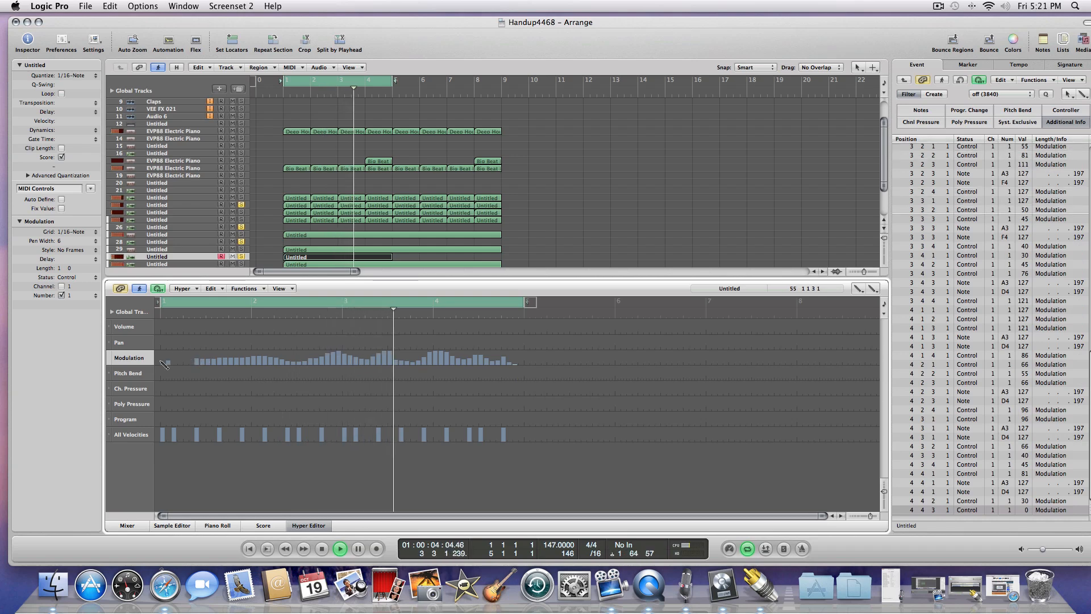
left_click_drag(164, 362, 198, 354)
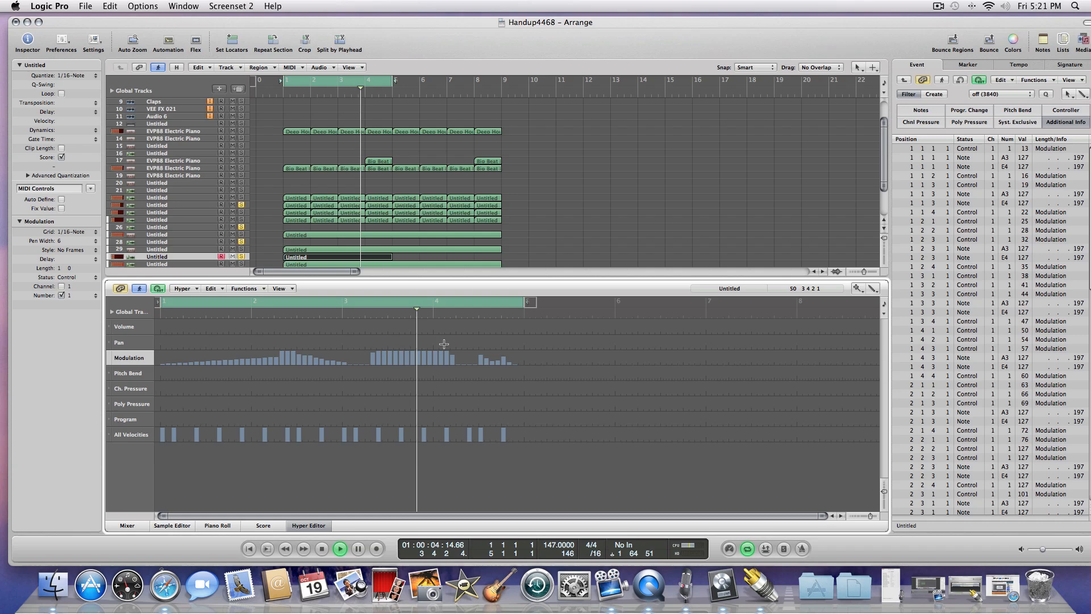
- Replace the modulation with a straight line easing from 40 to 36
left_click_drag(163, 362, 515, 358)
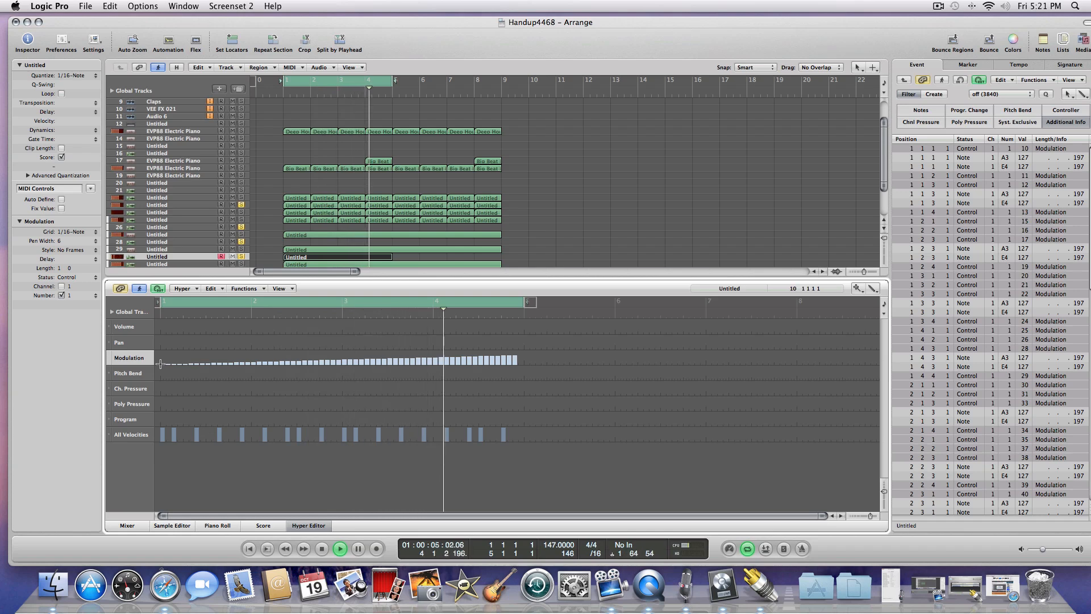
left_click_drag(161, 363, 228, 359)
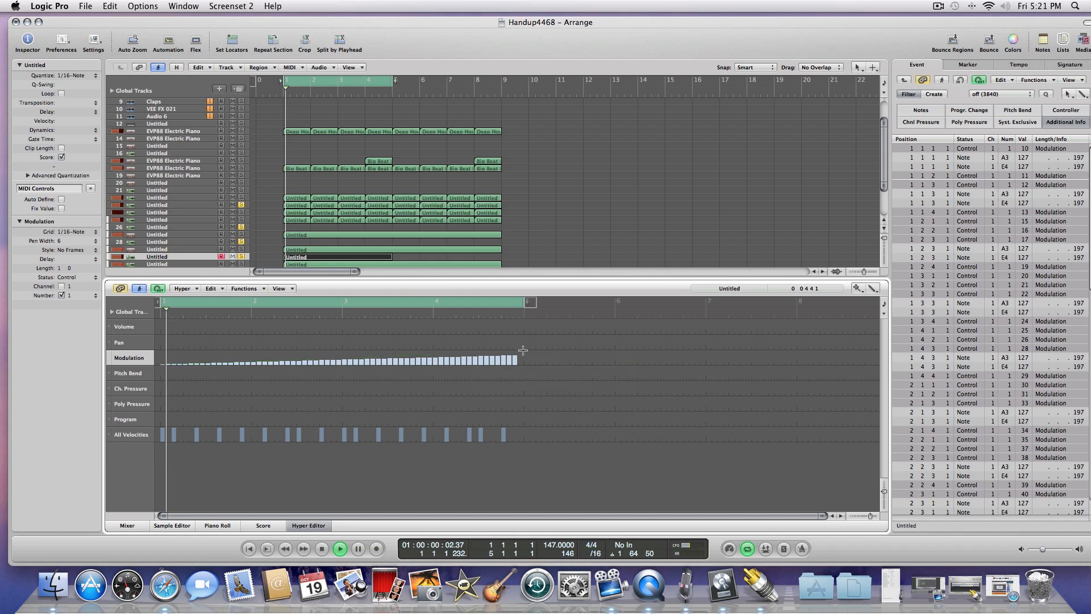
left_click(339, 549)
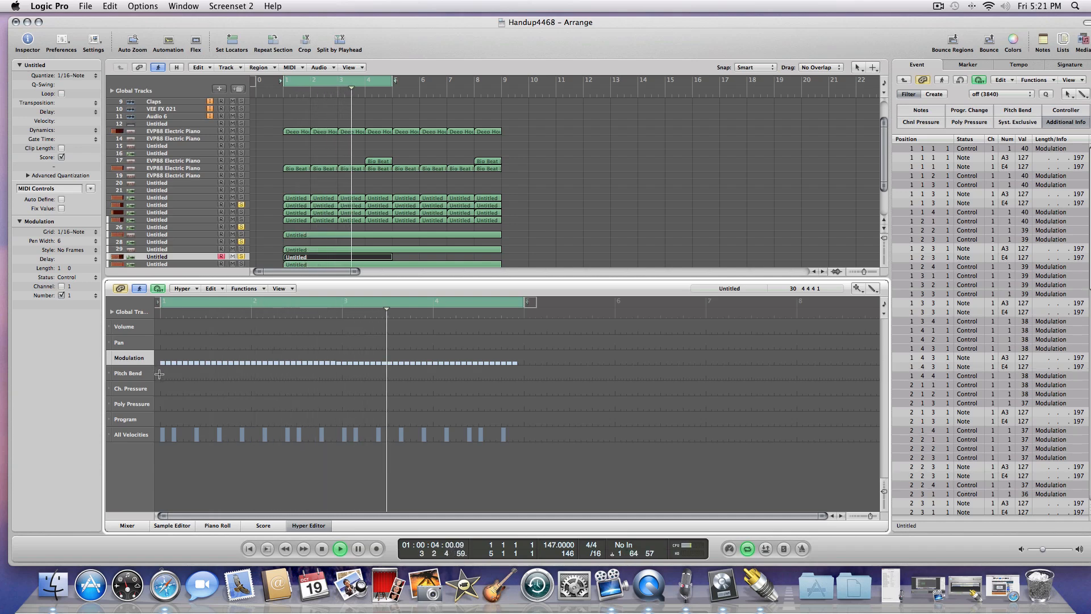
- Select the Pitch Bend lane and draw a rising, dipping pitch bend curve
left_click(128, 373)
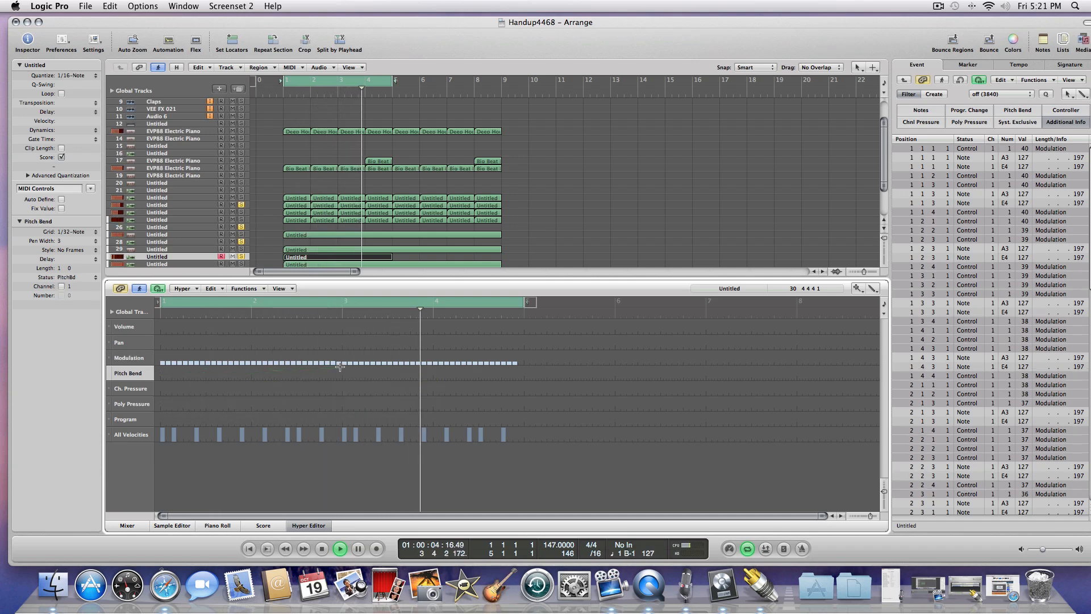
left_click_drag(160, 372, 341, 372)
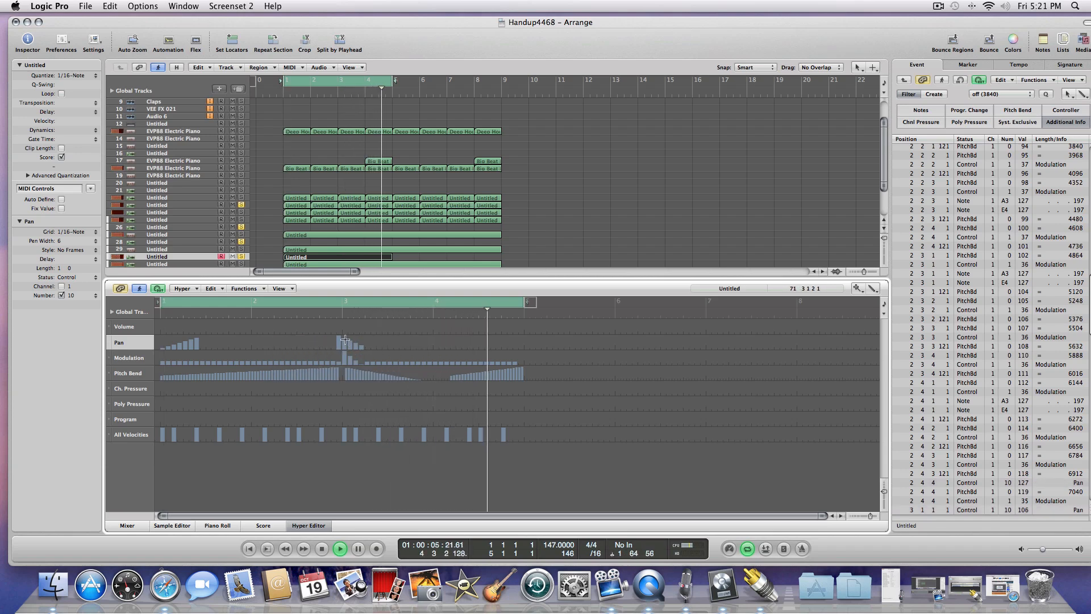
- Draw a short falling pan line just after bar 3
left_click_drag(341, 341, 429, 349)
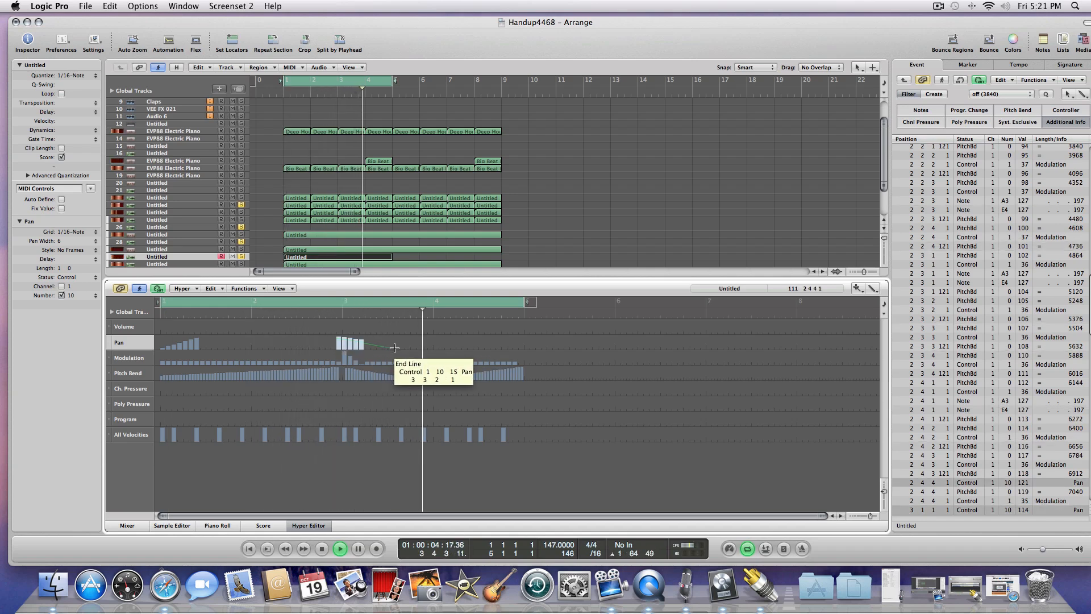
left_click(369, 348)
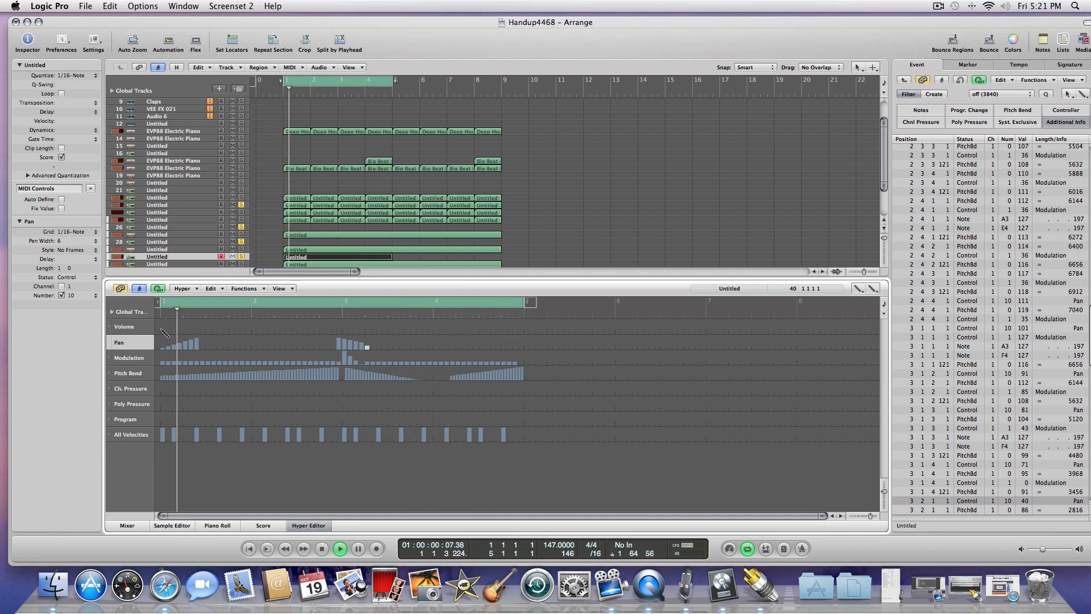
- Draw volume levels over the first and later bars, then return to the Piano Roll
left_click_drag(164, 334, 222, 323)
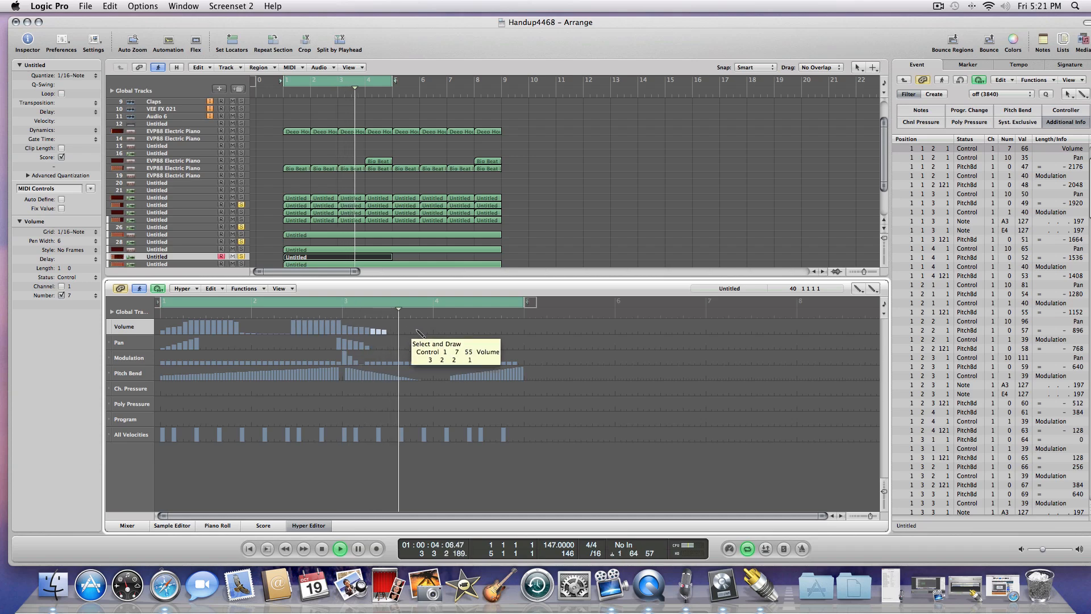
left_click_drag(417, 333, 507, 327)
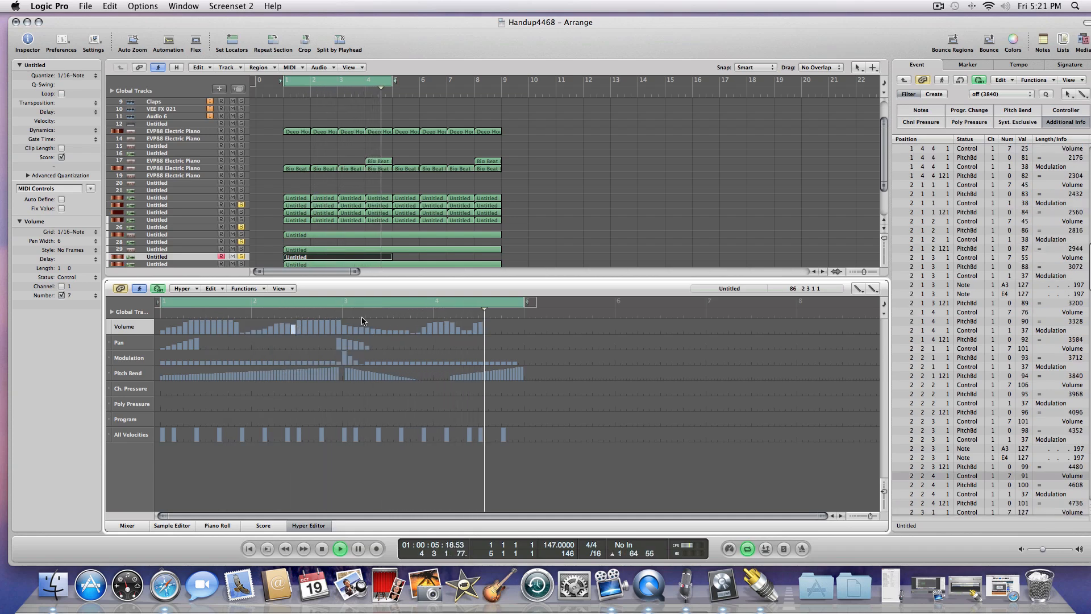
left_click(229, 300)
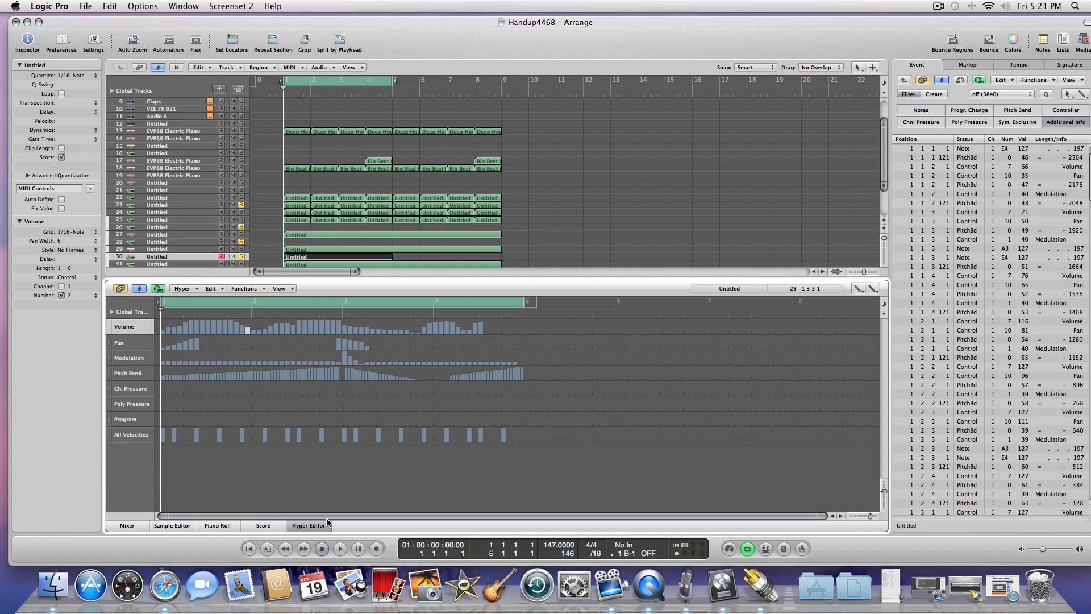
left_click(217, 525)
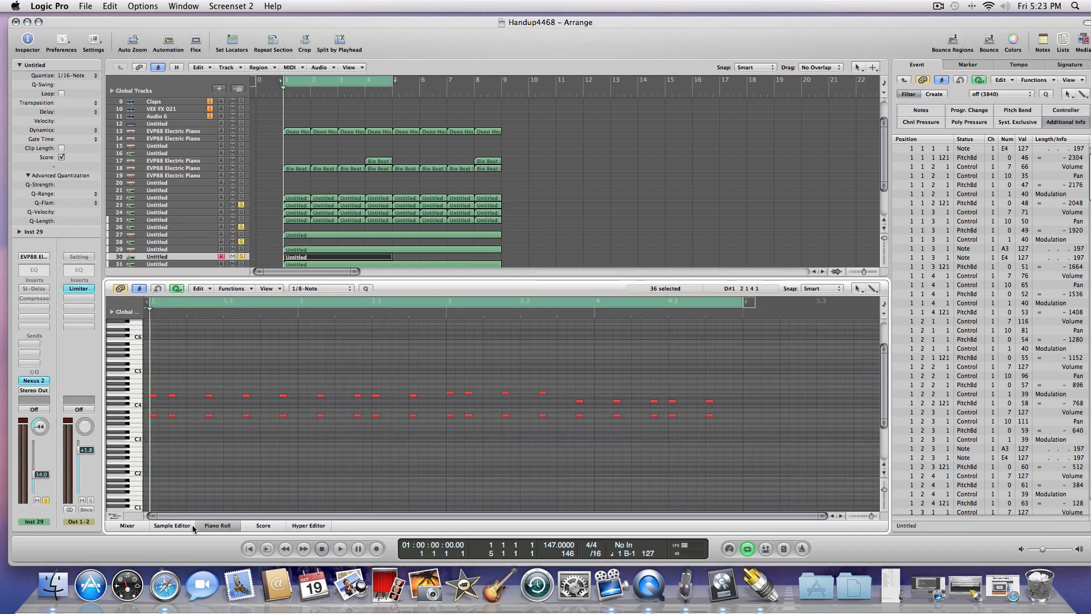